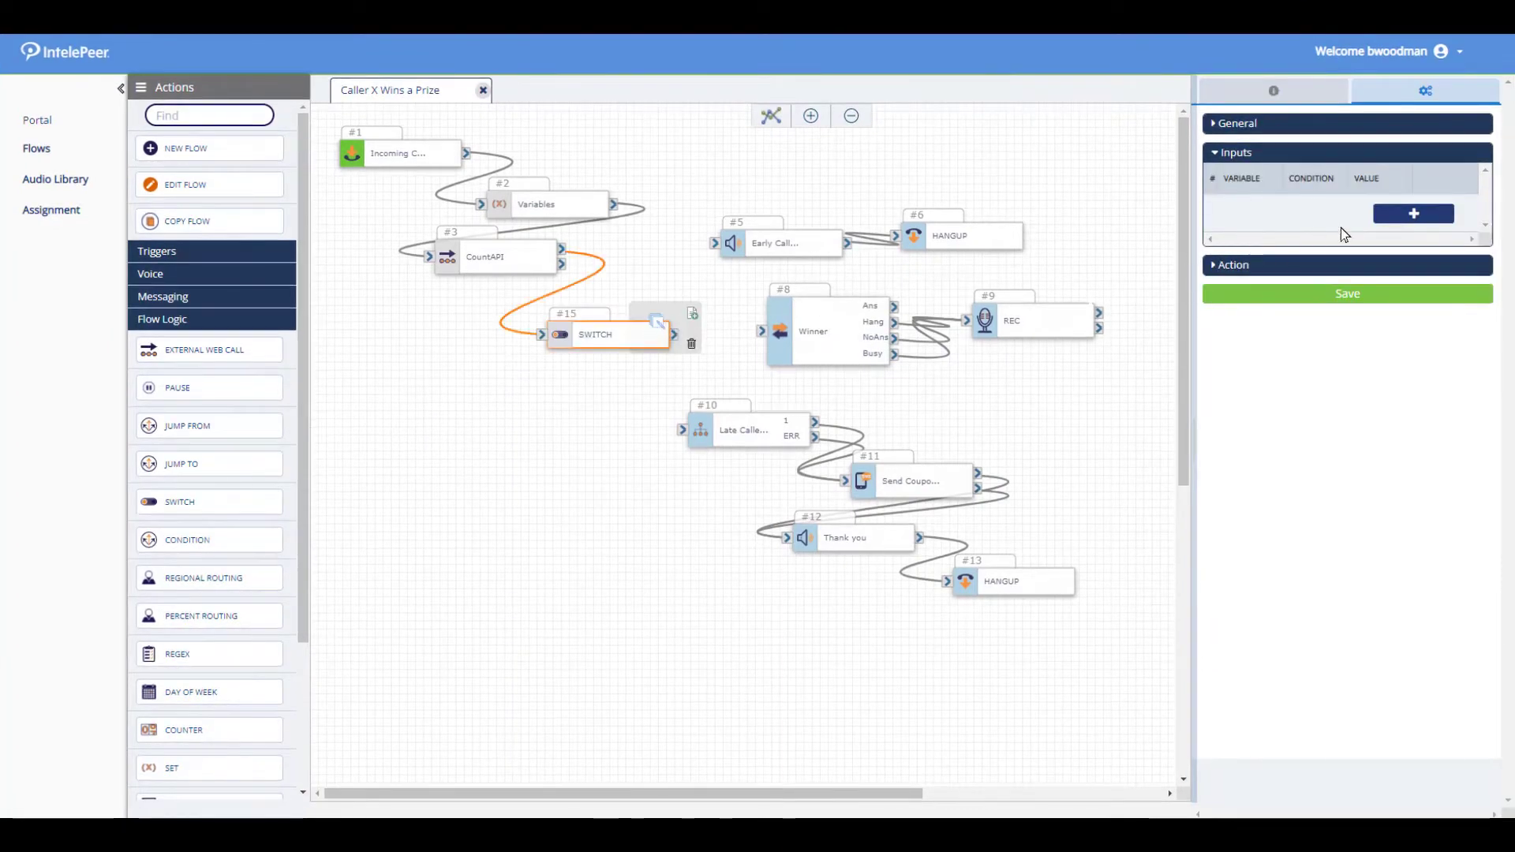
# Add a rule testing EXTCALL_3.callerNumber less than $winner
pyautogui.click(1410, 213)
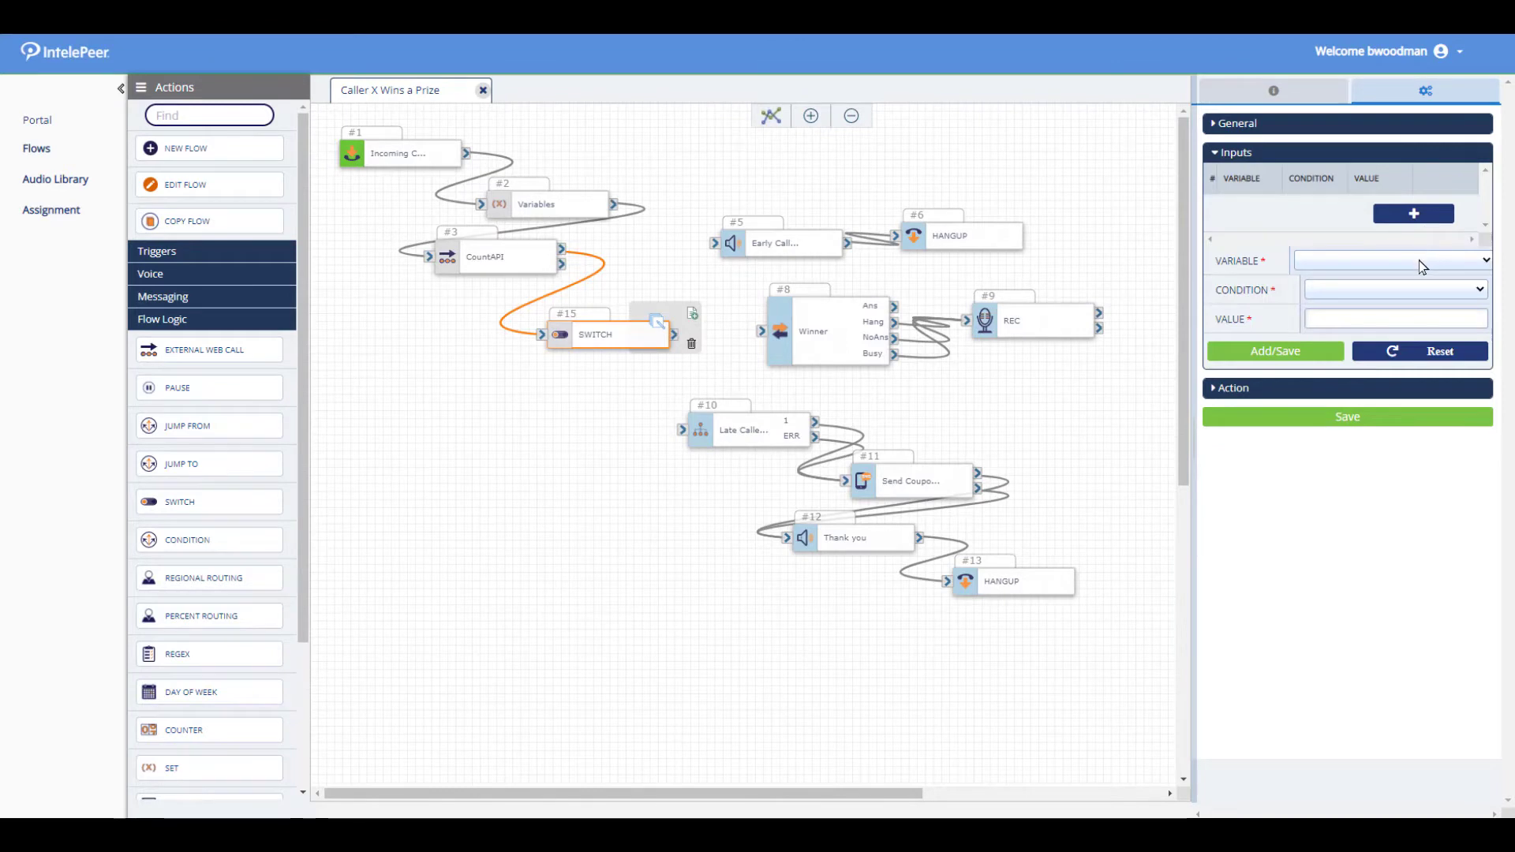
pyautogui.click(1392, 260)
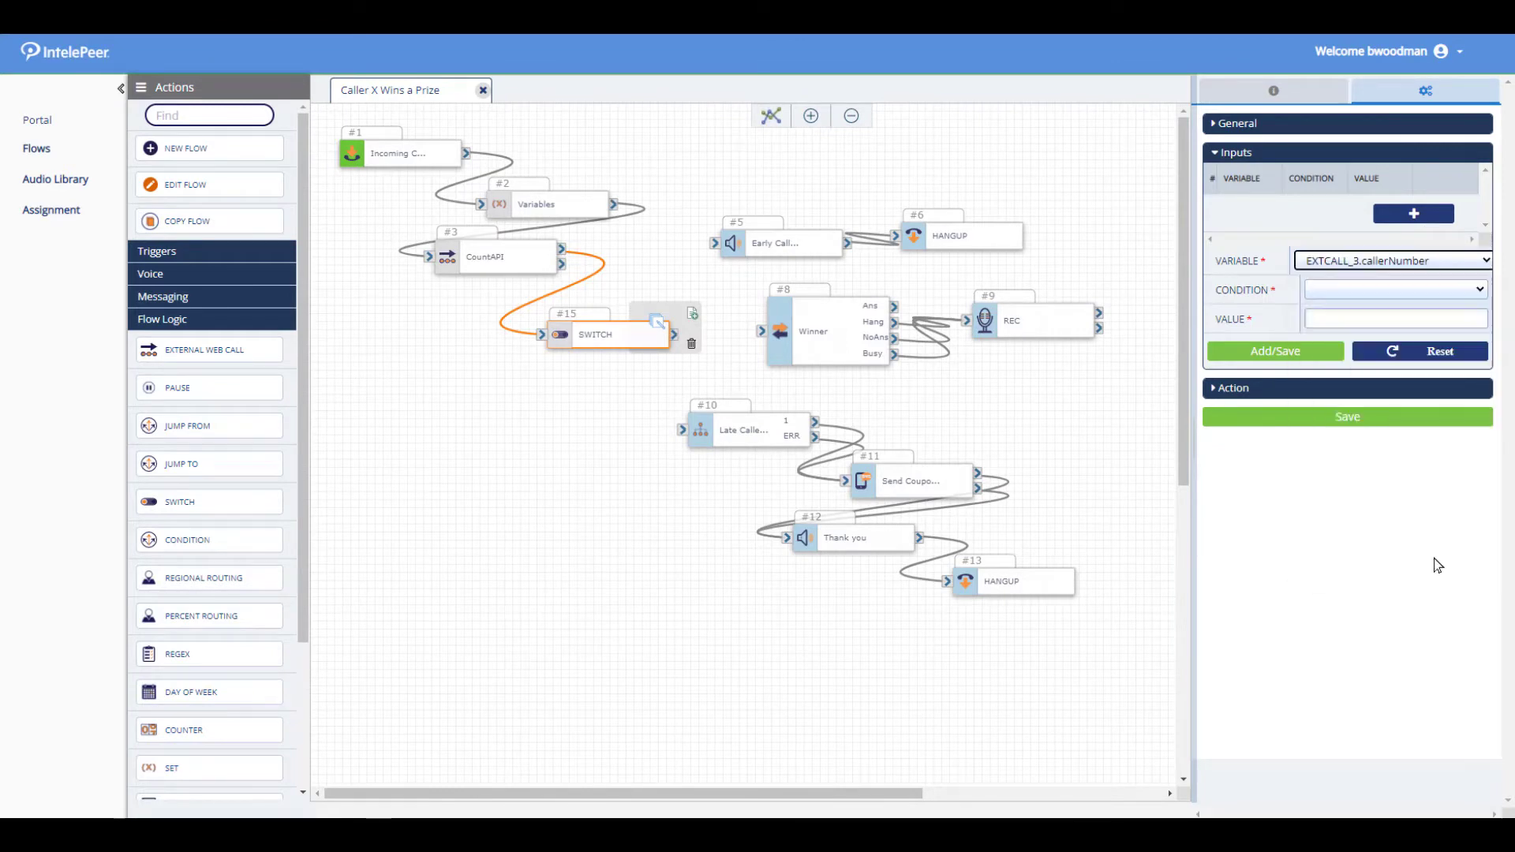
pyautogui.click(1395, 289)
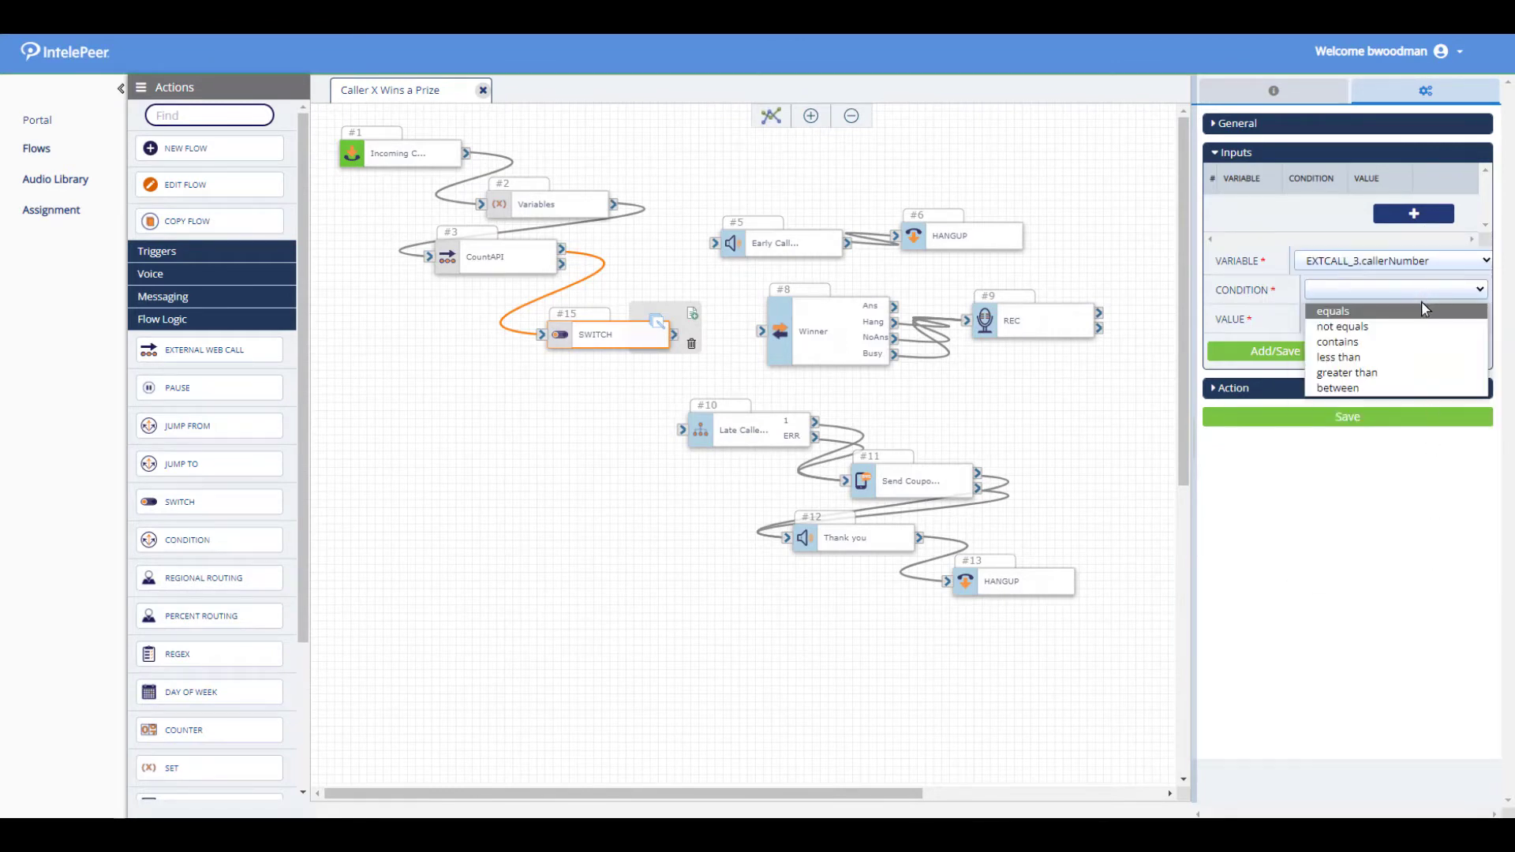
pyautogui.click(1337, 357)
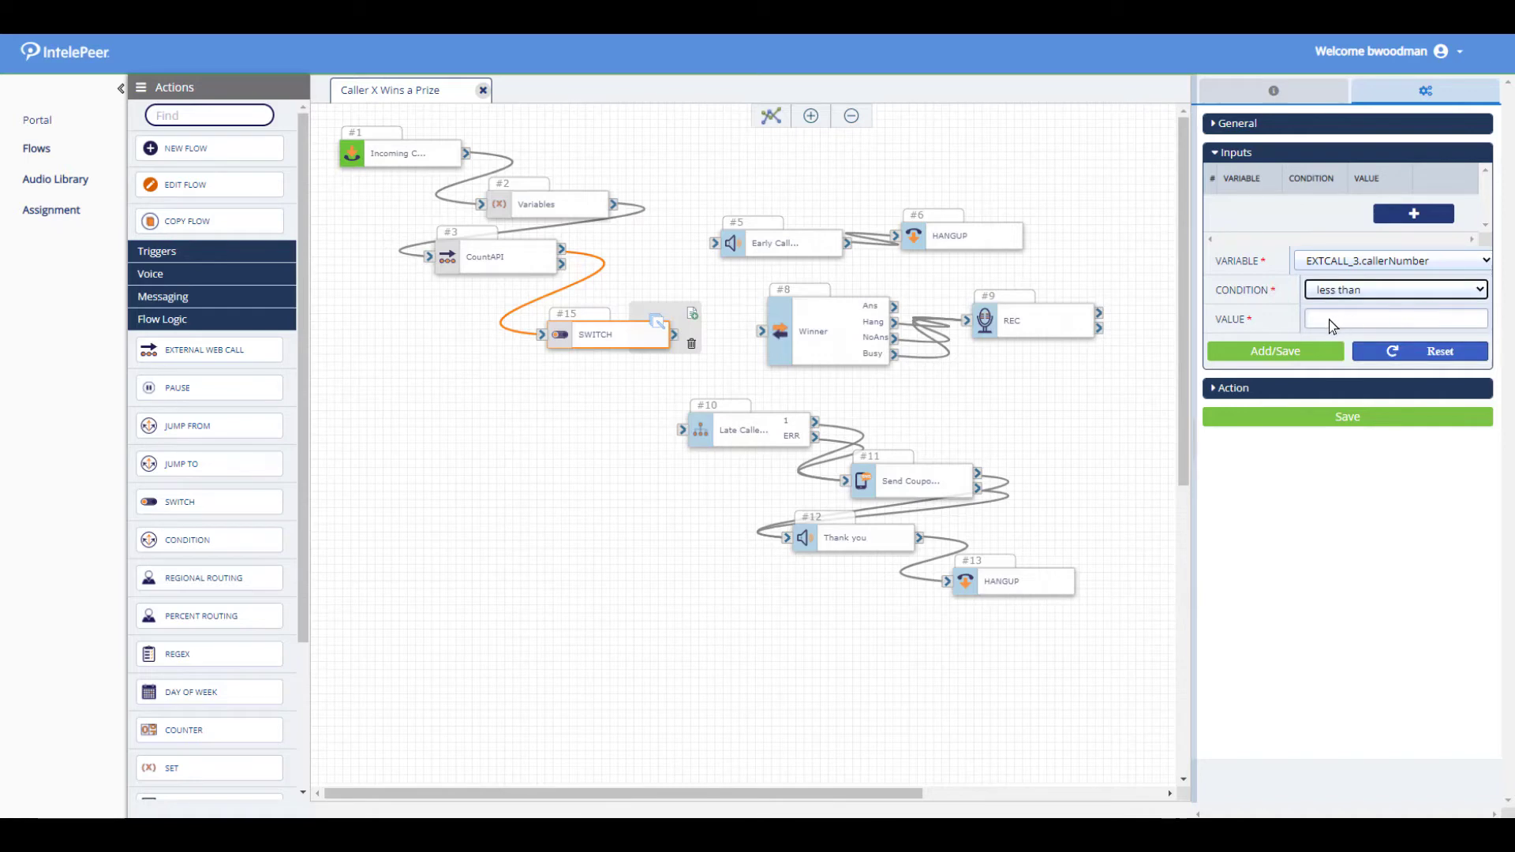
pyautogui.write('$winner')
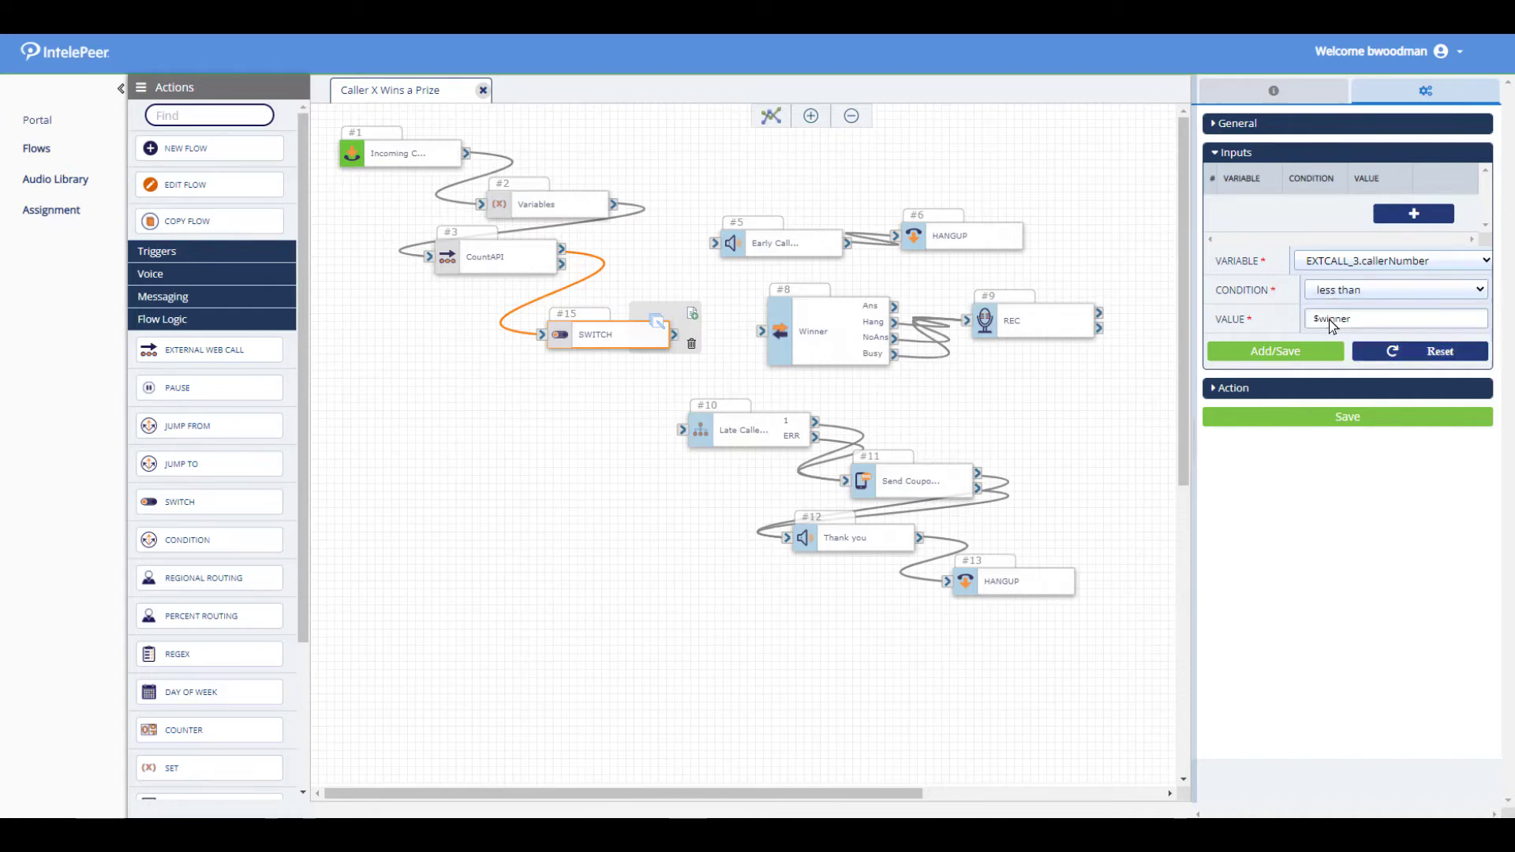
pyautogui.click(1275, 350)
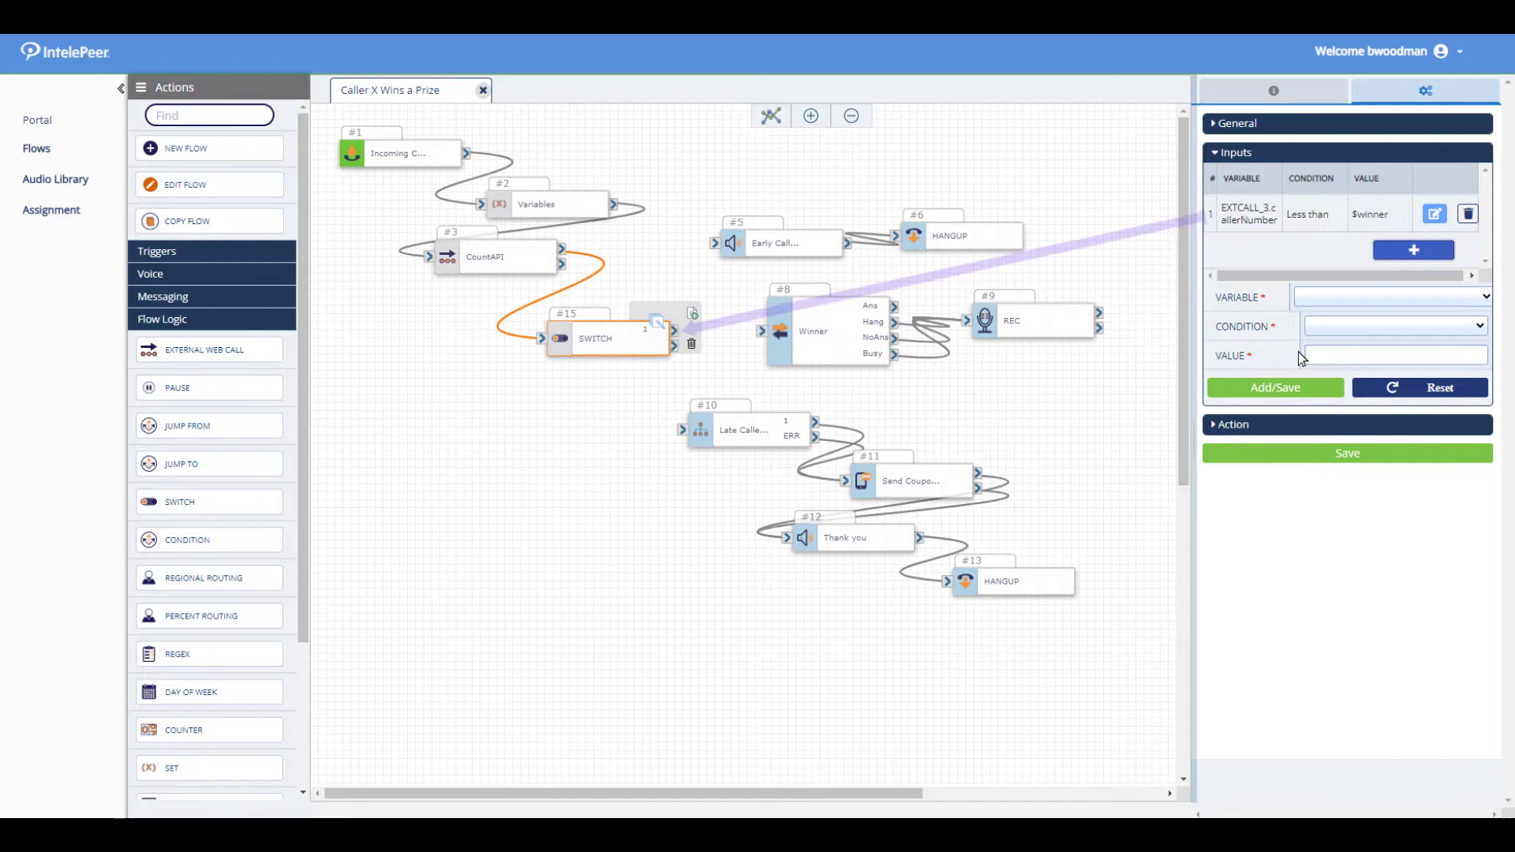
# Add the equals $winner rule and save the Switch block
pyautogui.click(1275, 389)
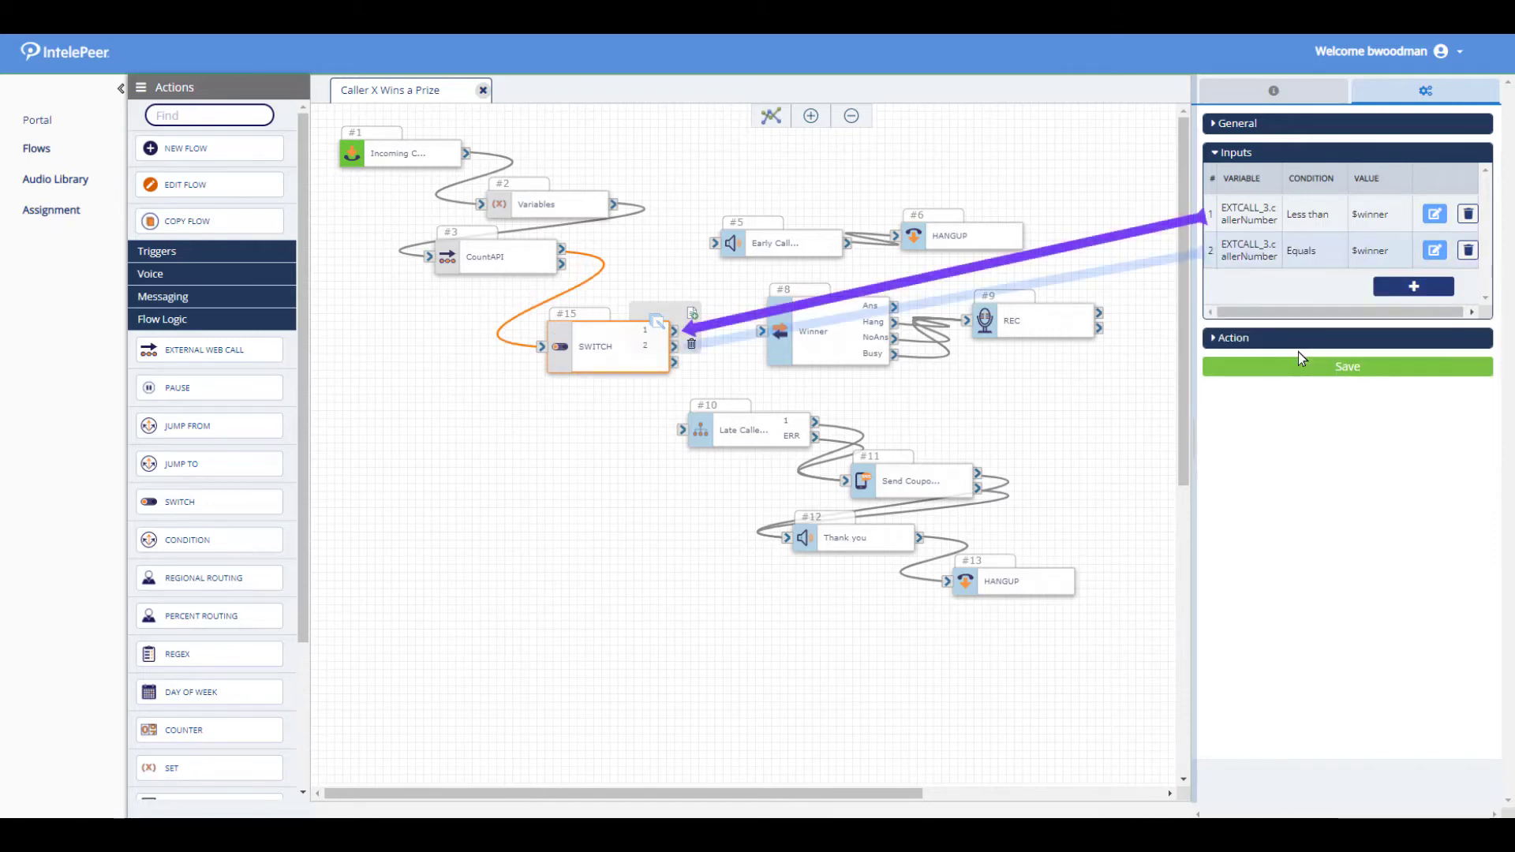
pyautogui.click(1412, 285)
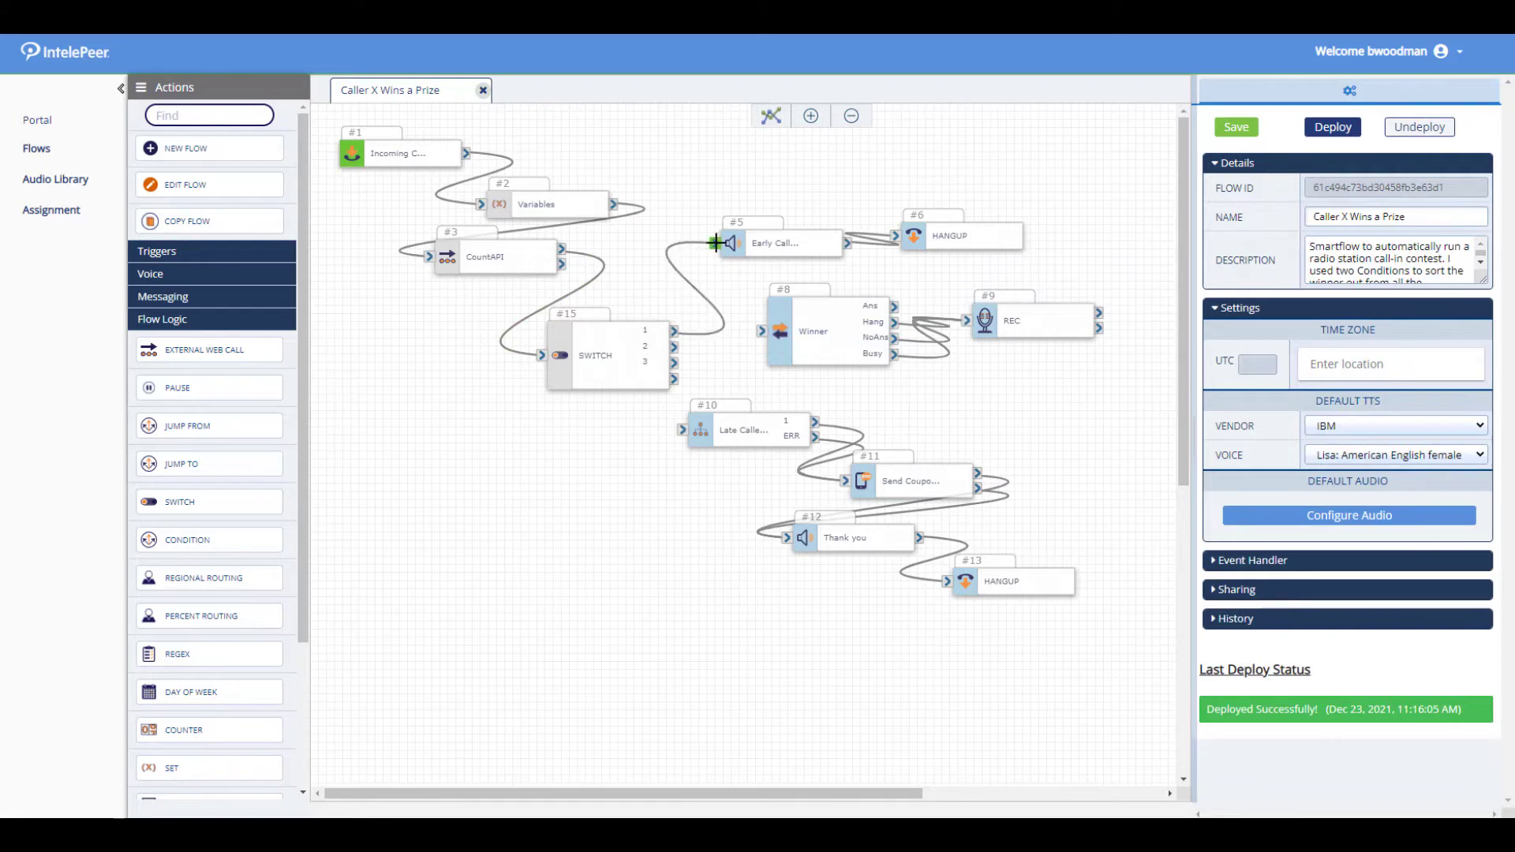
pyautogui.moveTo(745, 332)
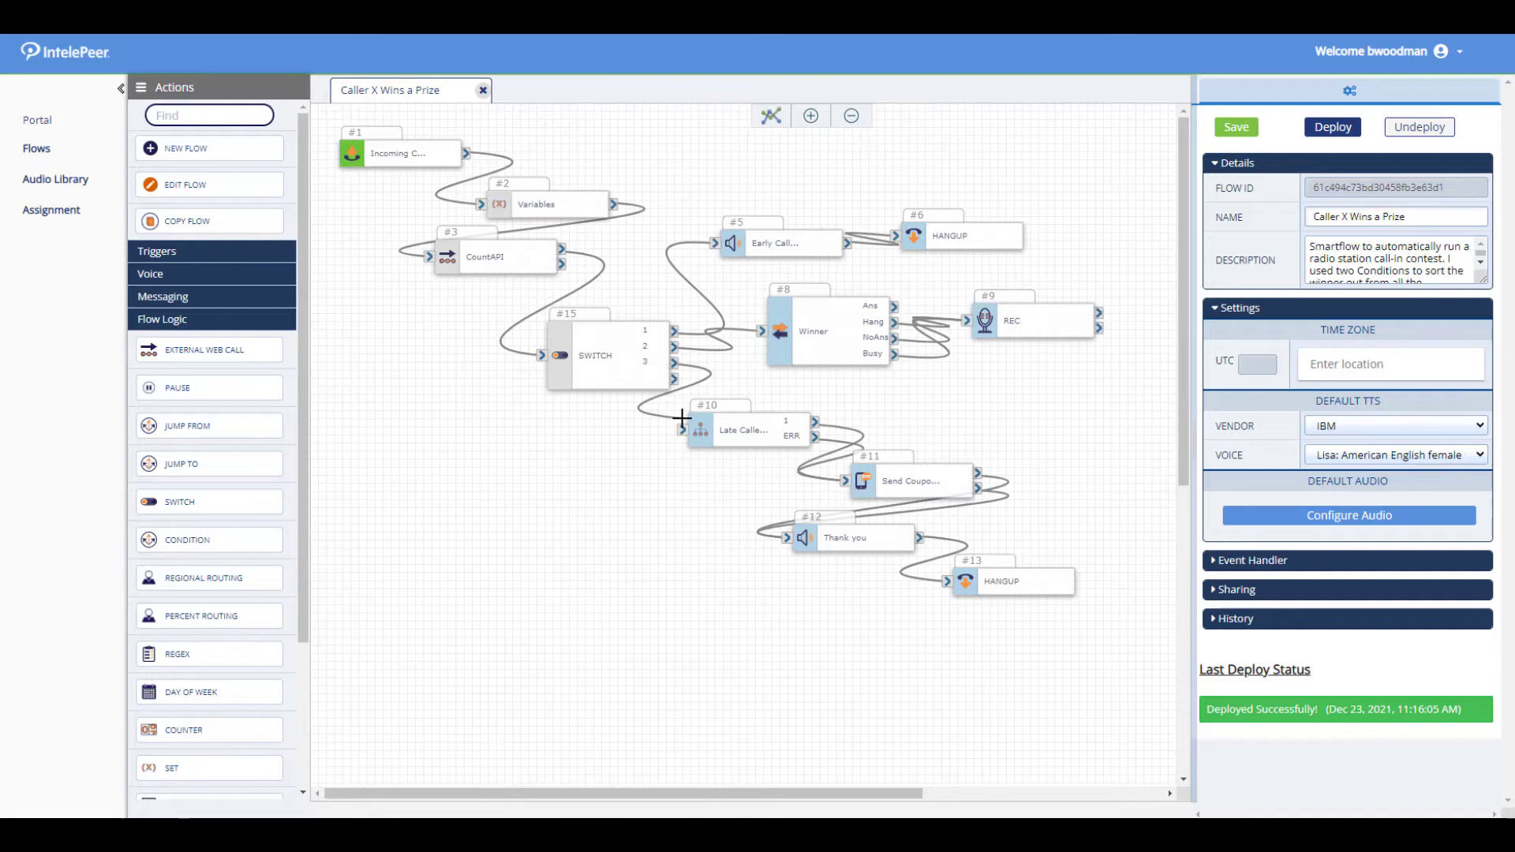
pyautogui.moveTo(666, 380)
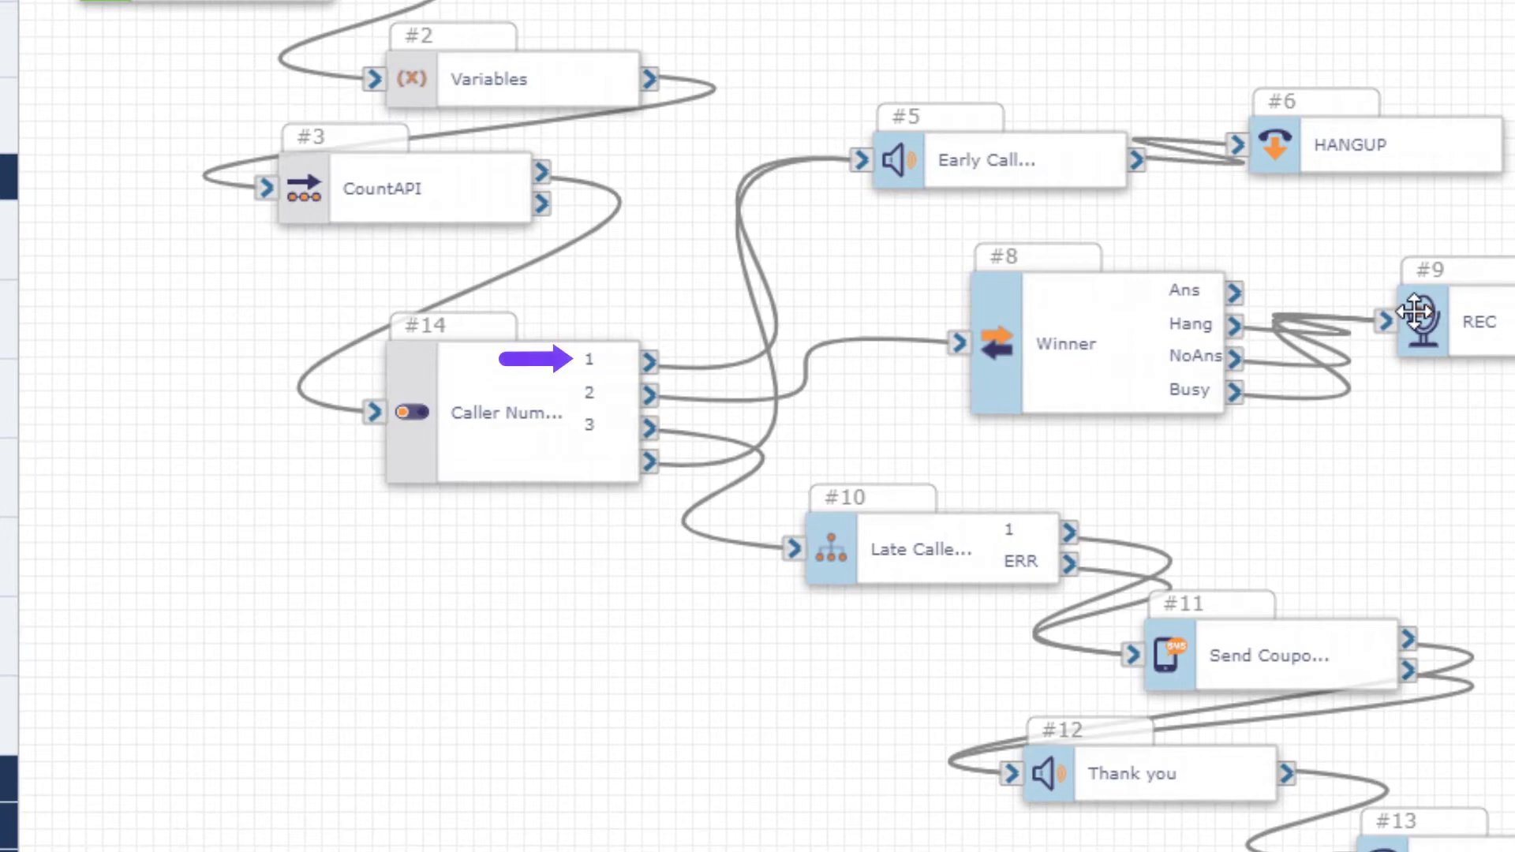
pyautogui.click(1004, 161)
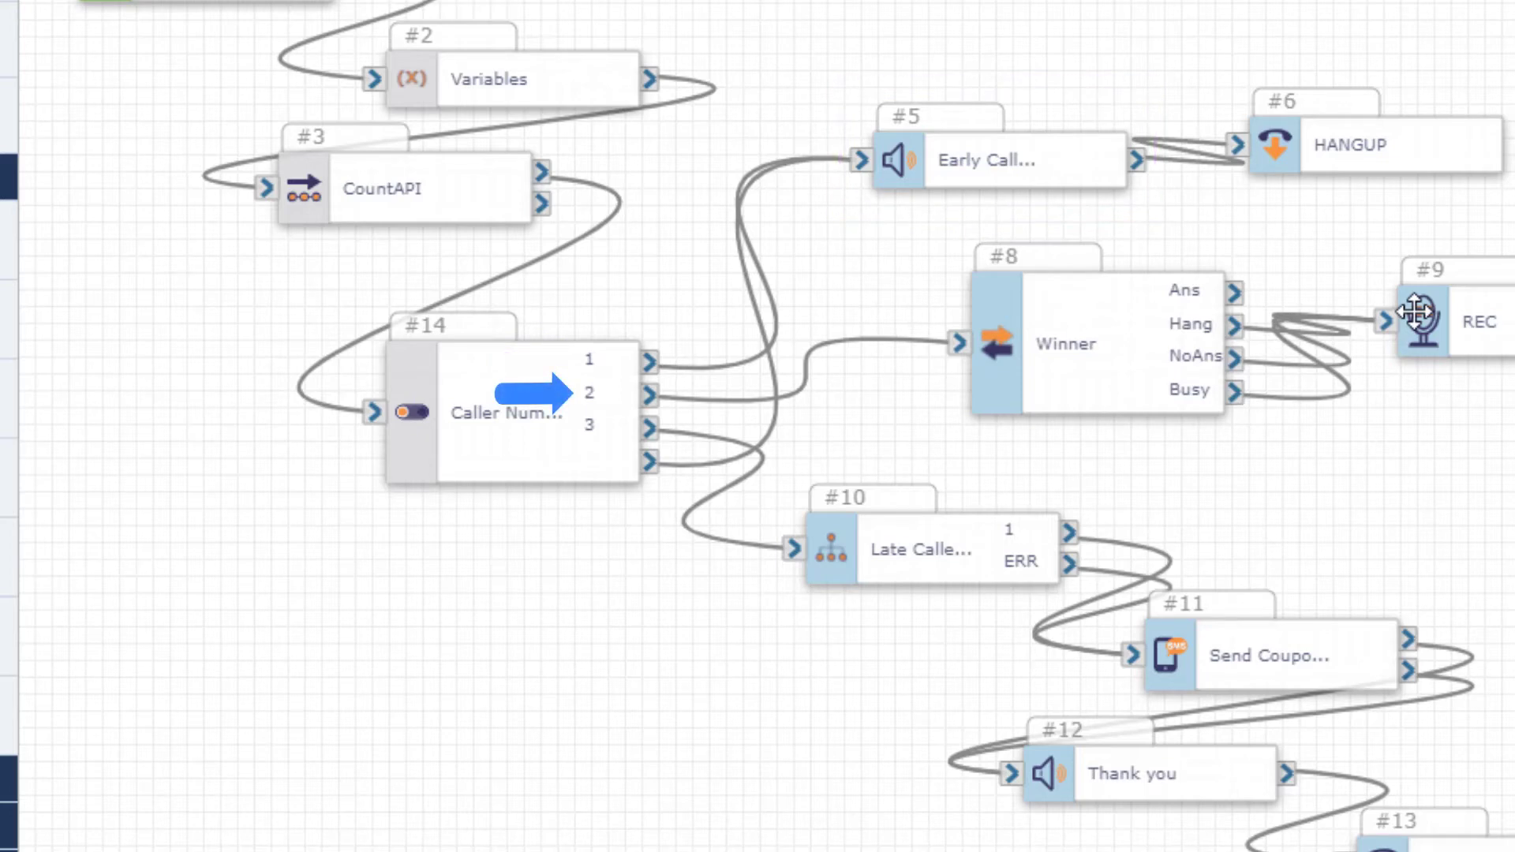
pyautogui.click(1077, 344)
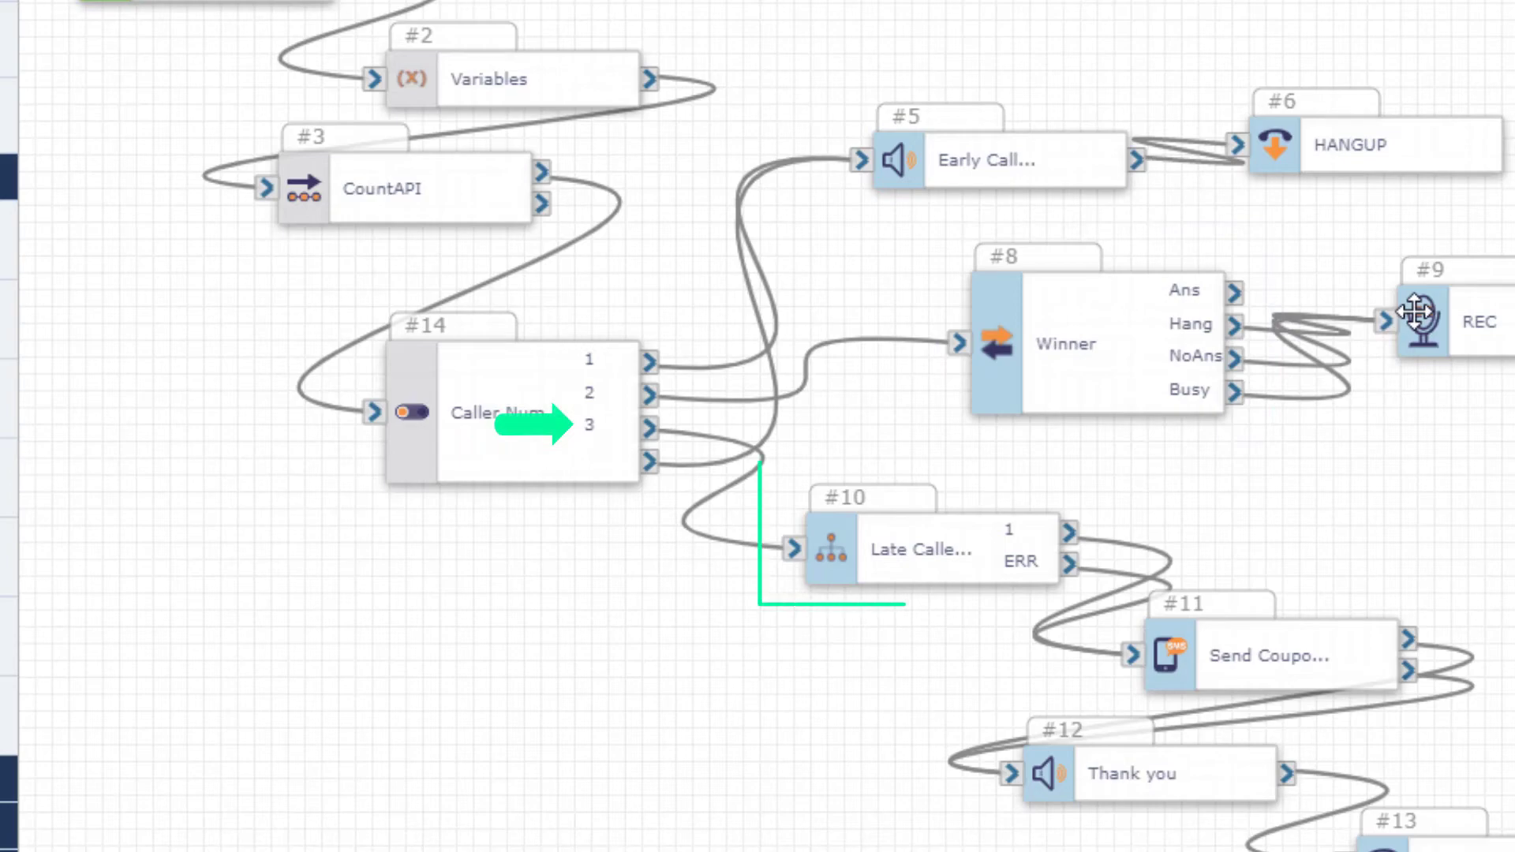
pyautogui.click(925, 549)
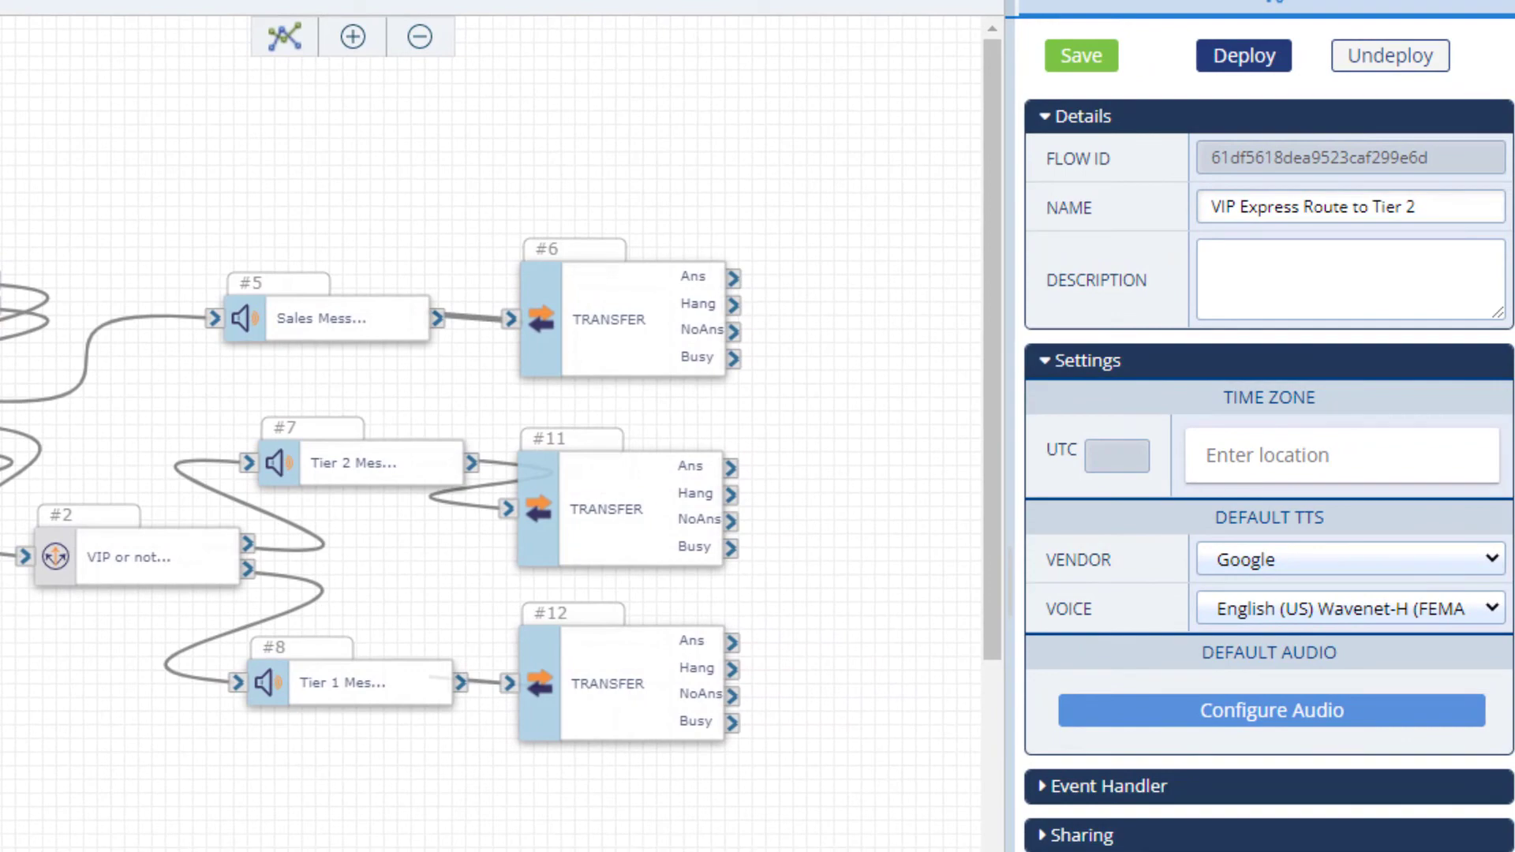
# Show the VIP or not Condition block's Inputs with its vipStatus equals 1 rule
pyautogui.click(139, 557)
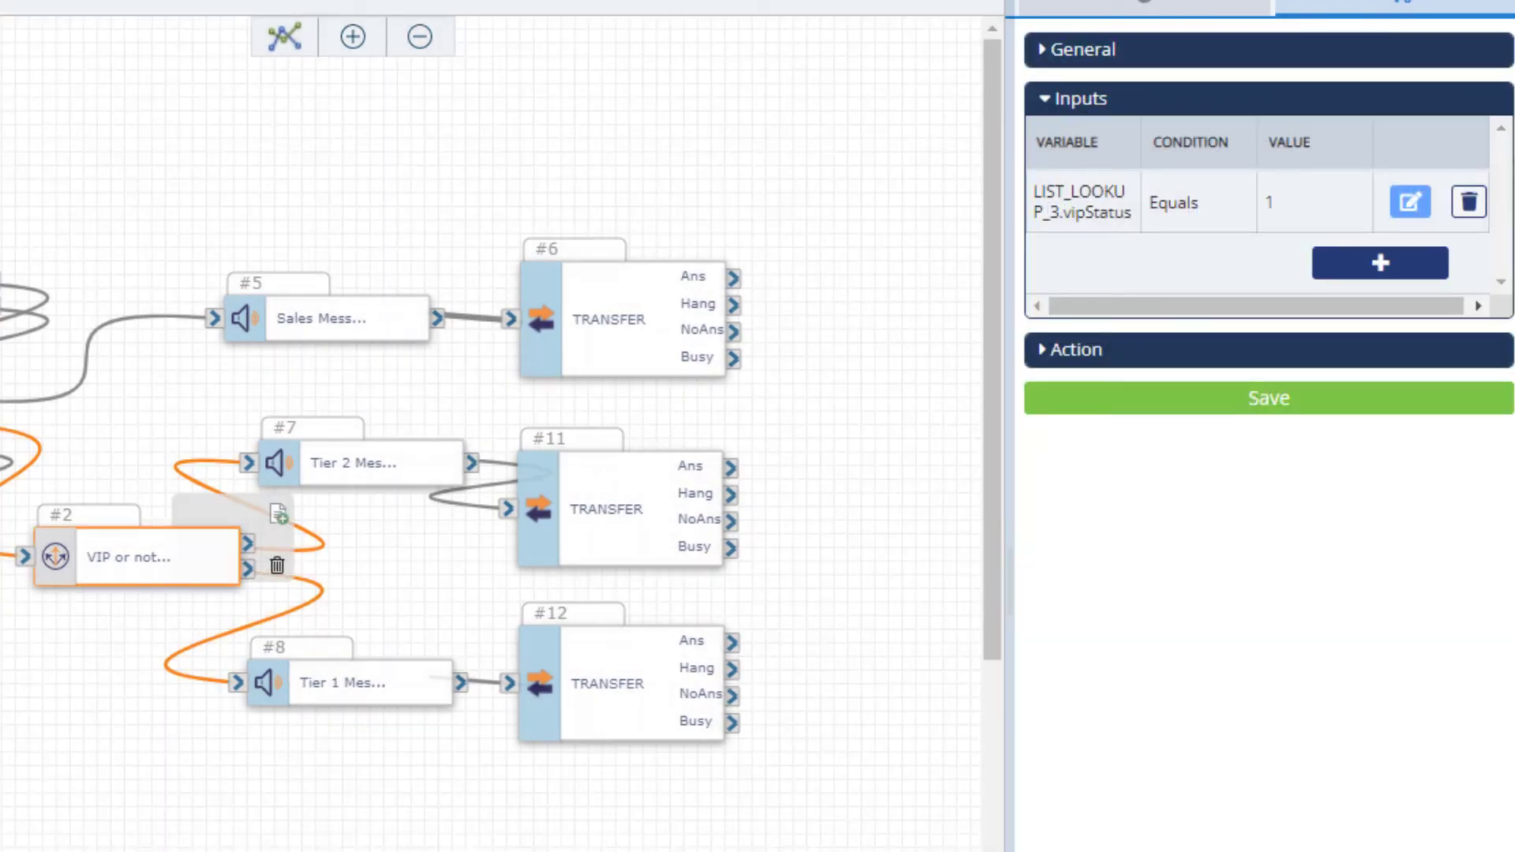